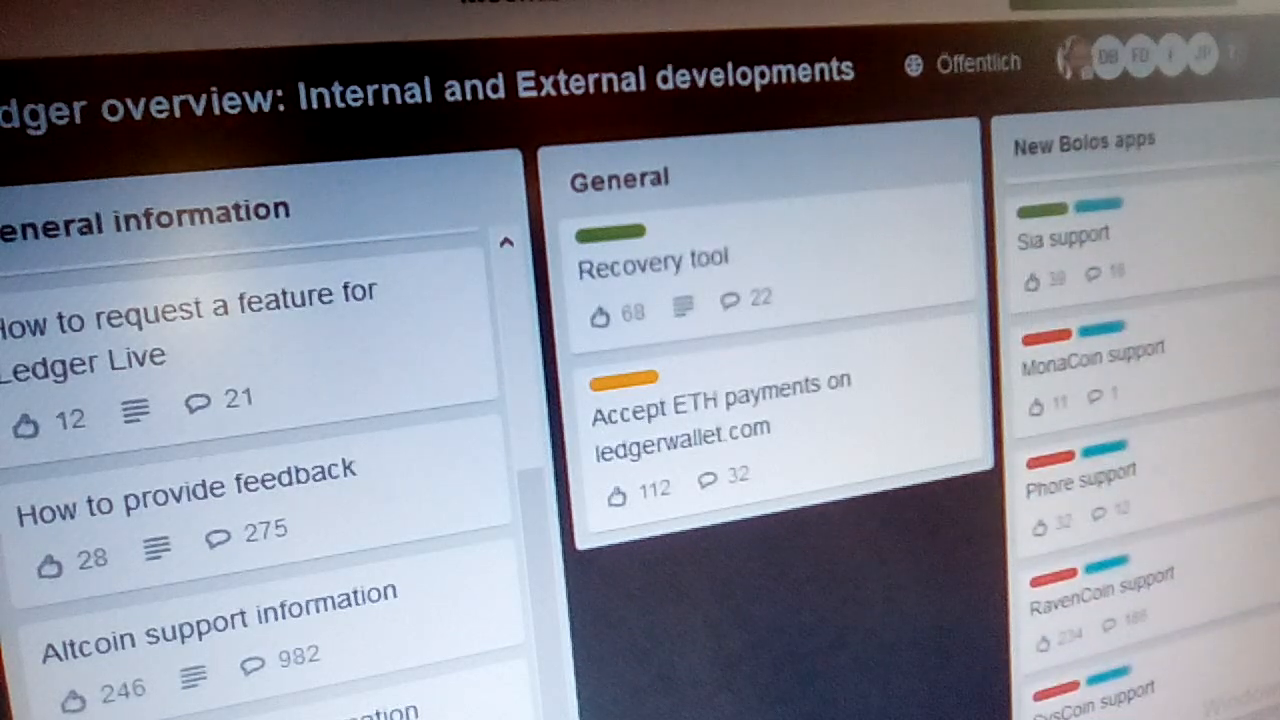
scroll(down, 3)
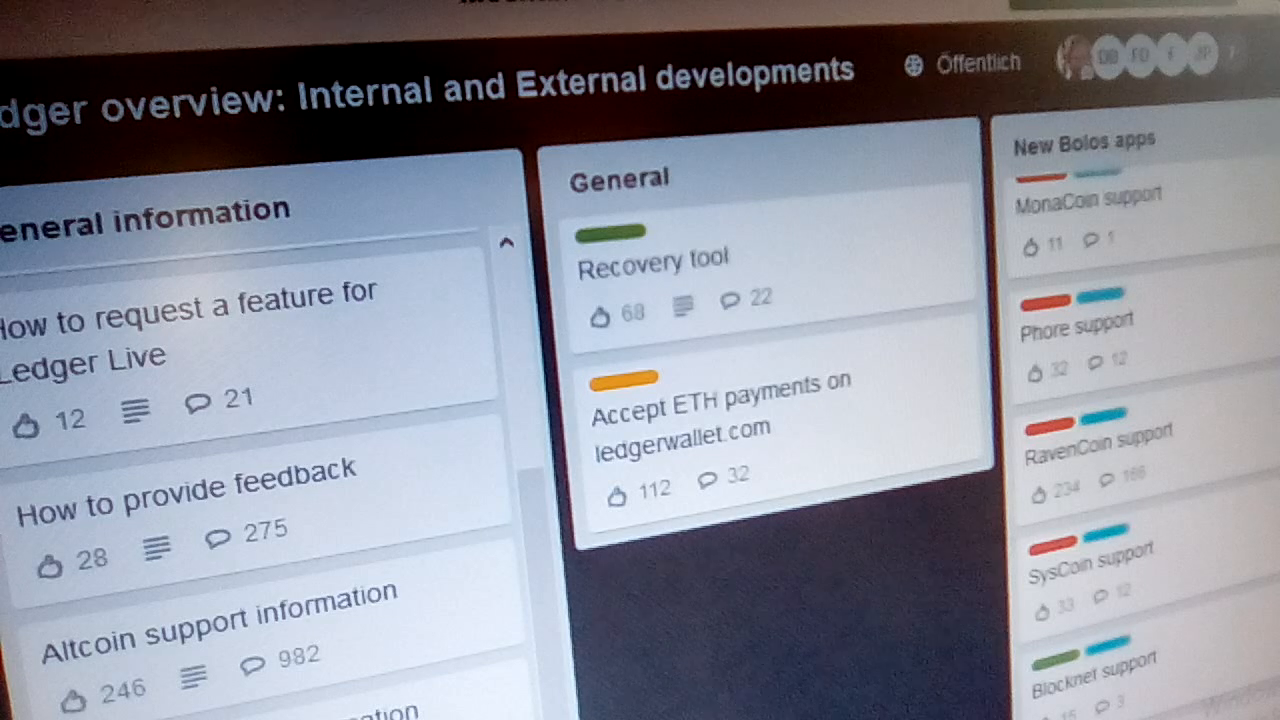